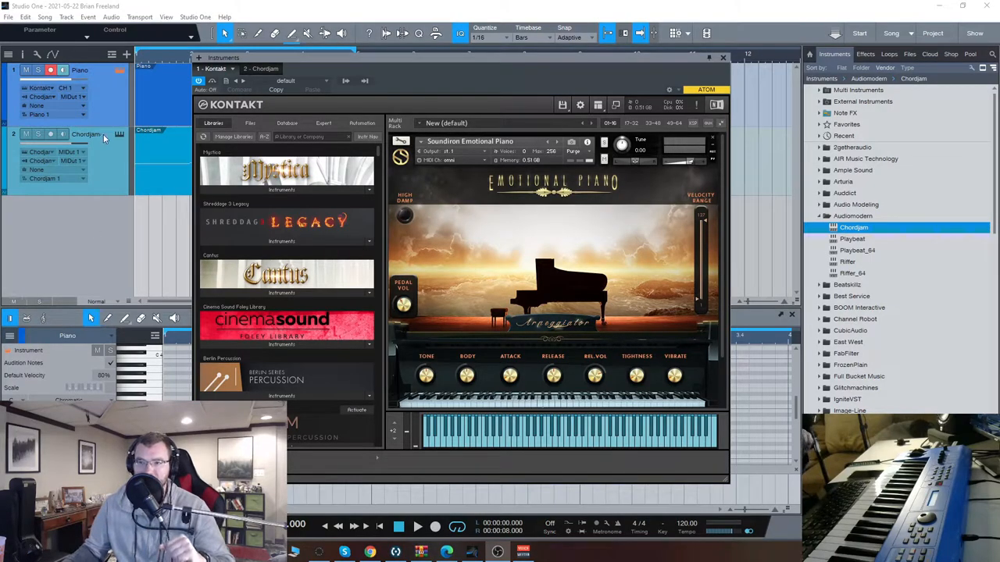
Close the Kontakt piano instrument window to reveal the Chordjam track's notes
click(115, 139)
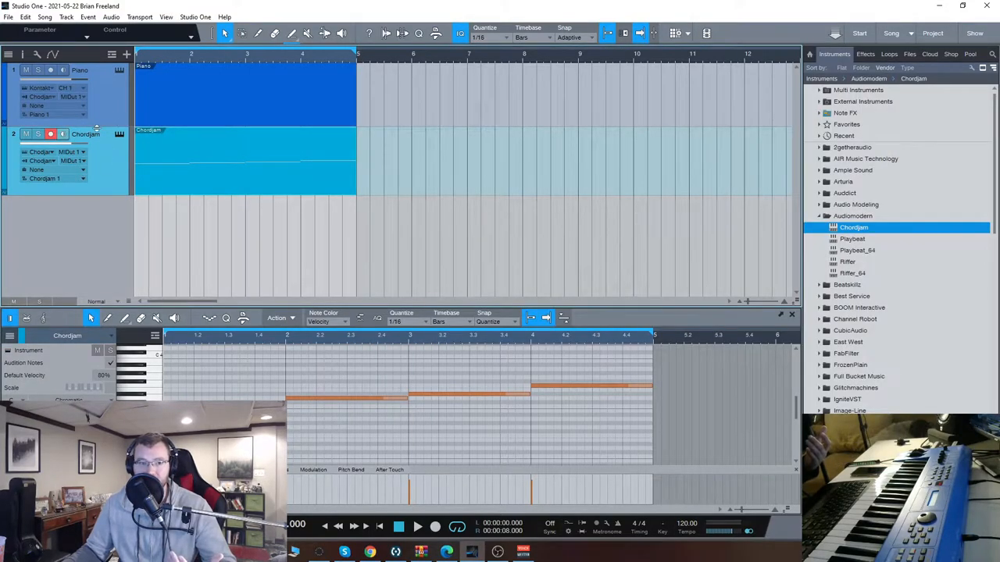
Select the Chordjam track and bring up its plugin window from the instrument icon
click(78, 72)
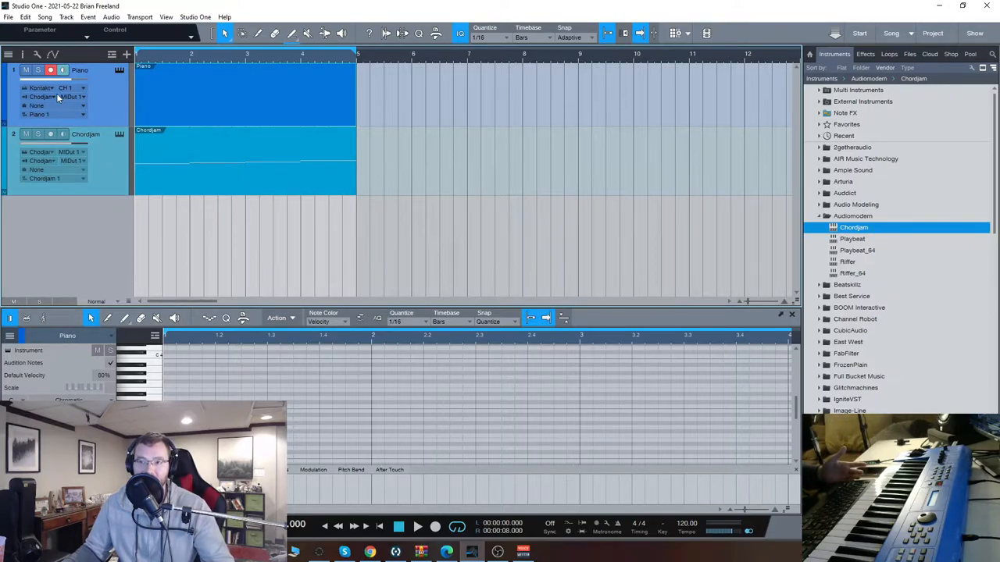
click(59, 86)
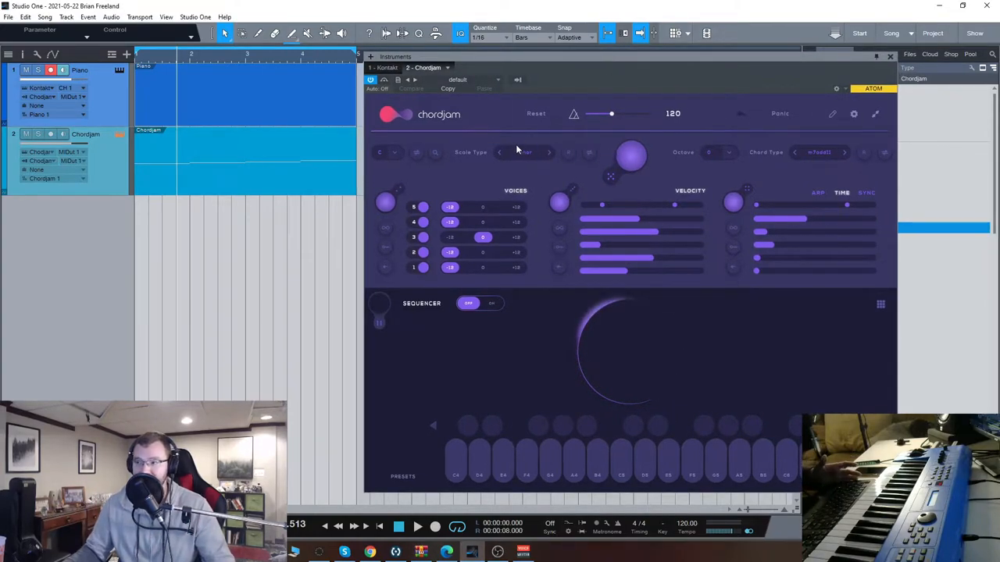
Expand Chordjam's Scale Type list to choose a scale for the Fm11 chords
click(523, 153)
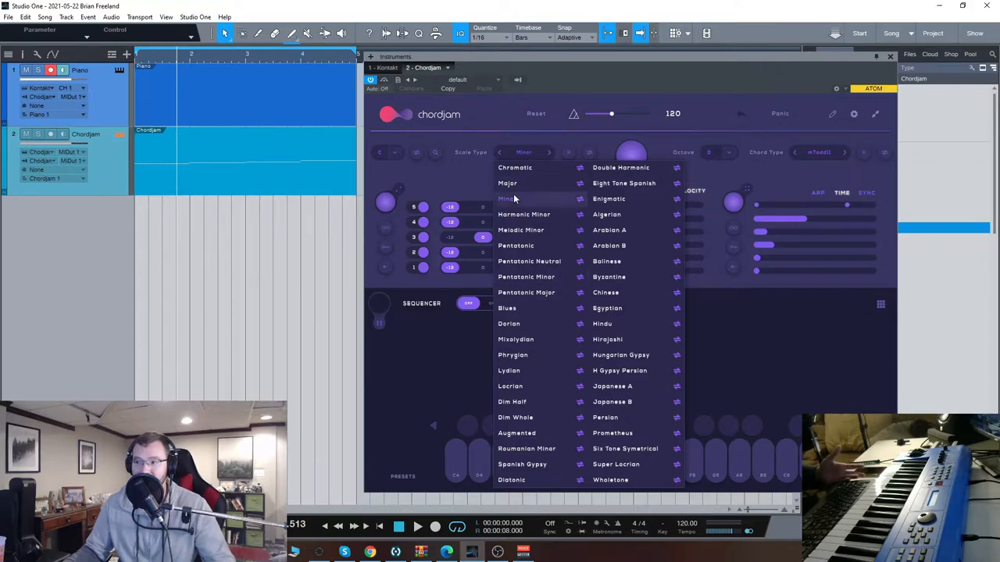
mouse_move(612, 402)
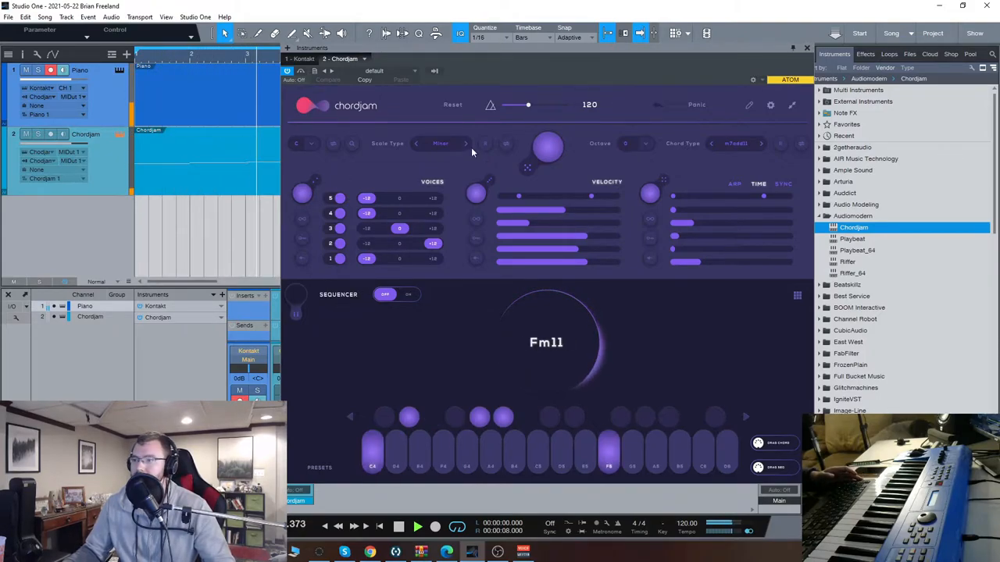
Choose a different scale type in Chordjam so the chords now sound F
click(441, 143)
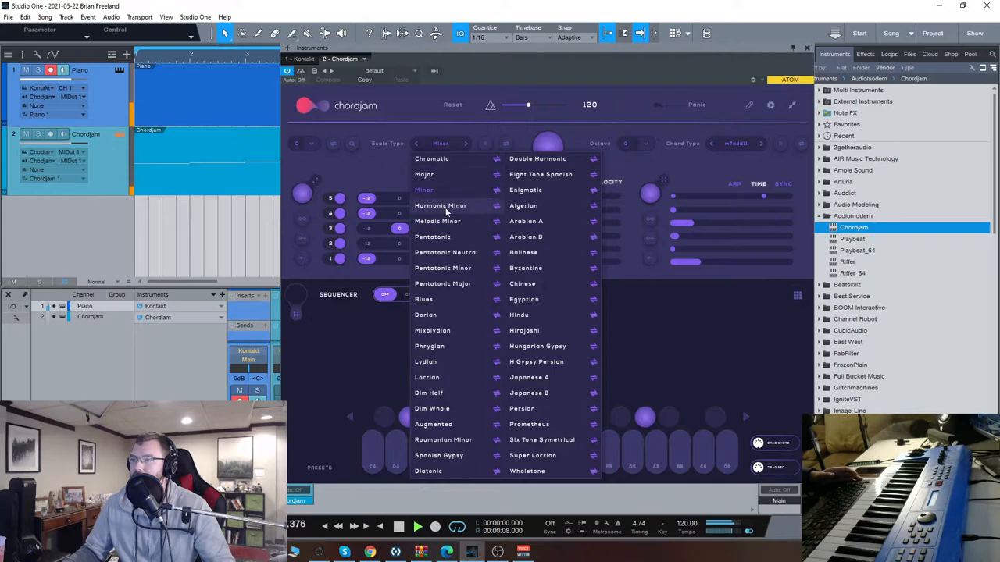
click(446, 253)
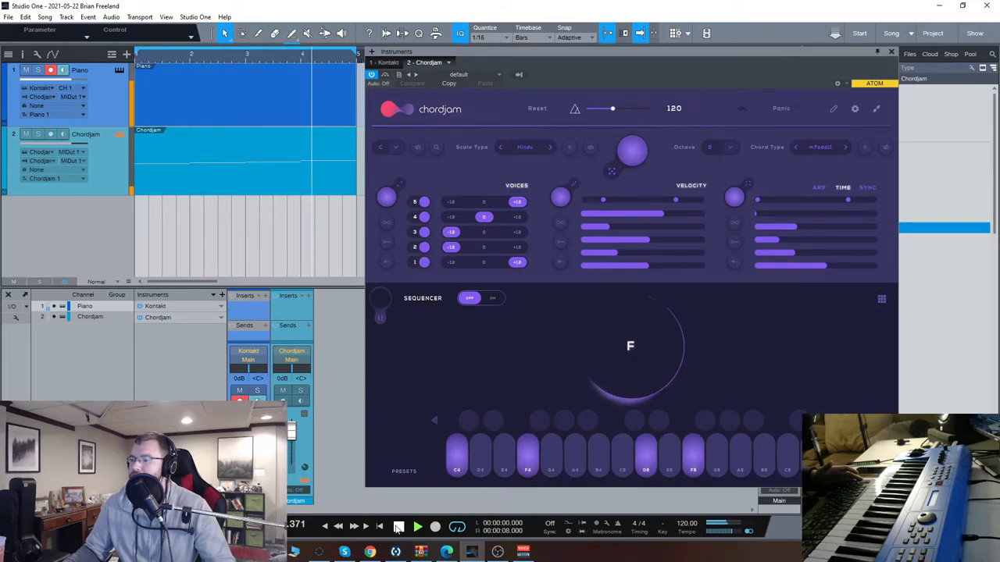
Expand Chordjam's Sequencer panel showing its step pattern and rhythm settings
click(399, 528)
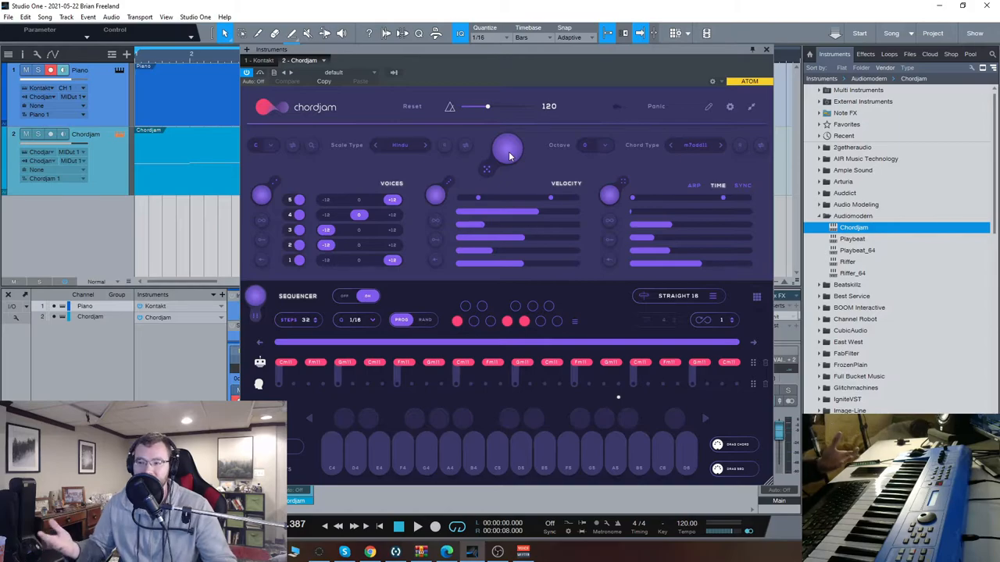
mouse_move(503, 152)
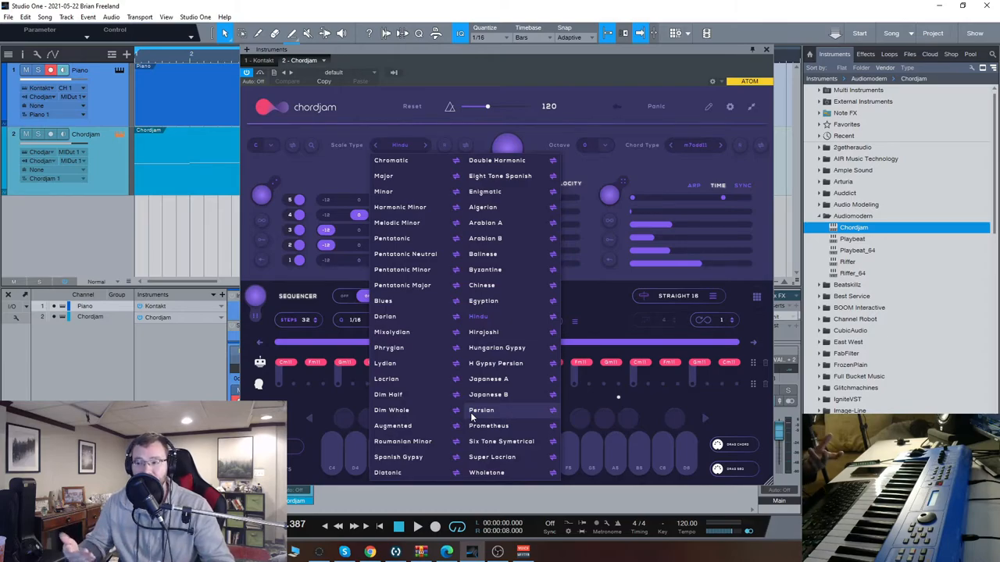
mouse_move(415, 300)
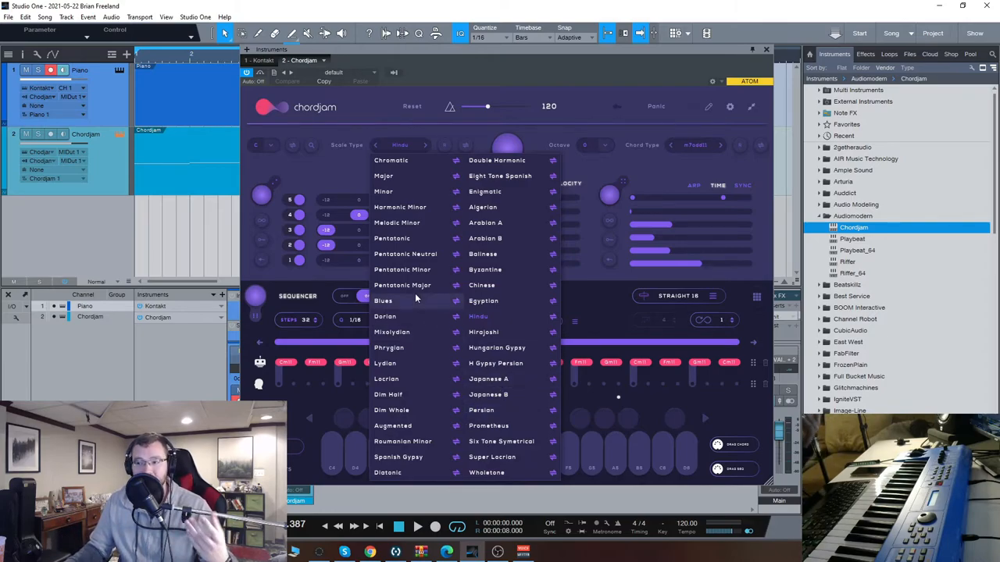